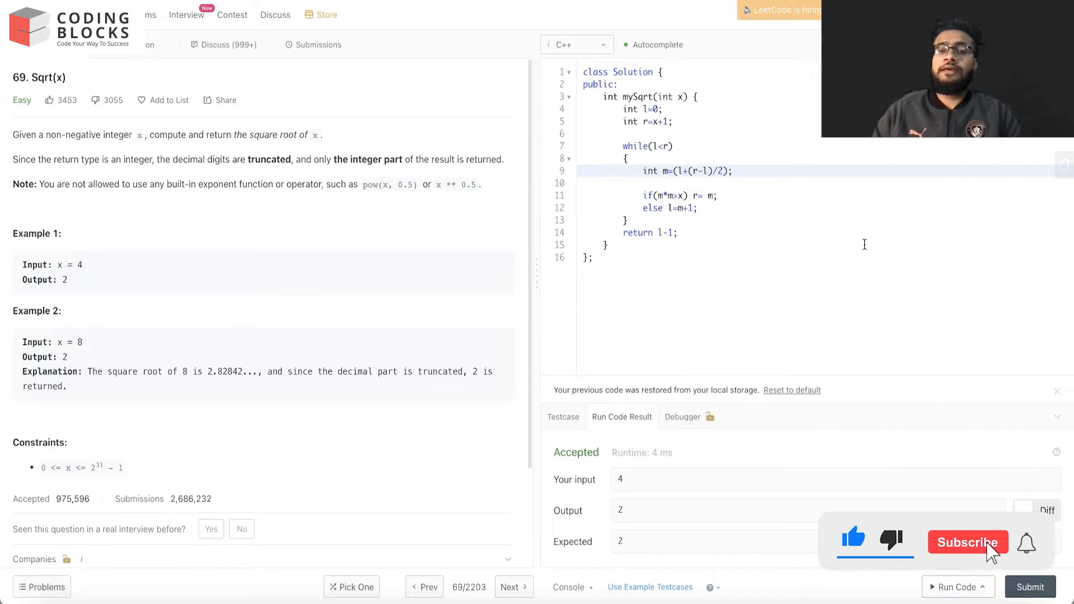
- Bring up the whiteboard, pick dark green ink, and write 'x = 4'
left_click(968, 542)
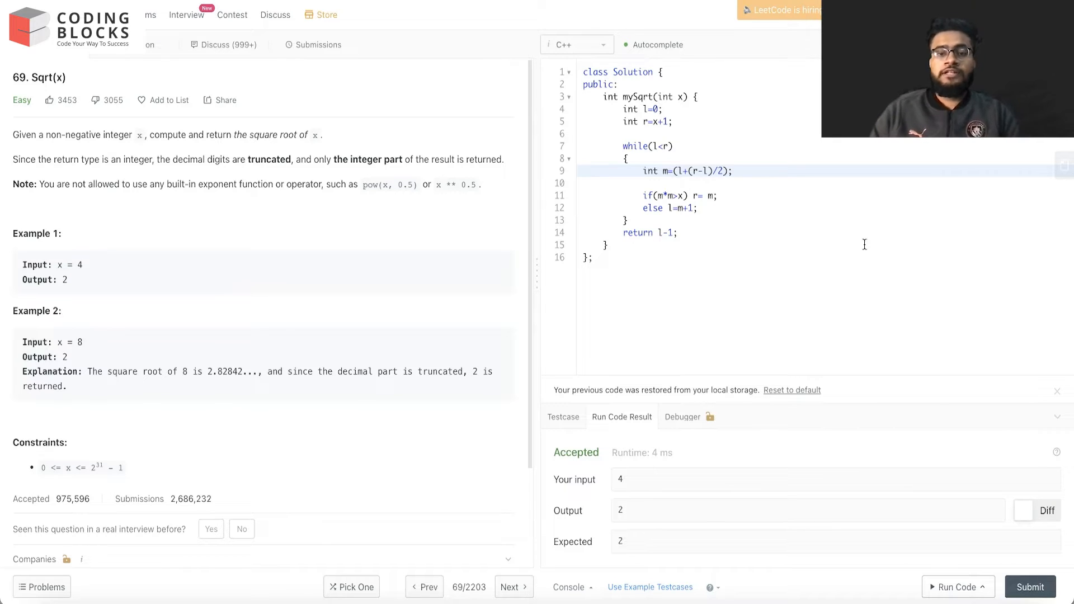
left_click(792, 390)
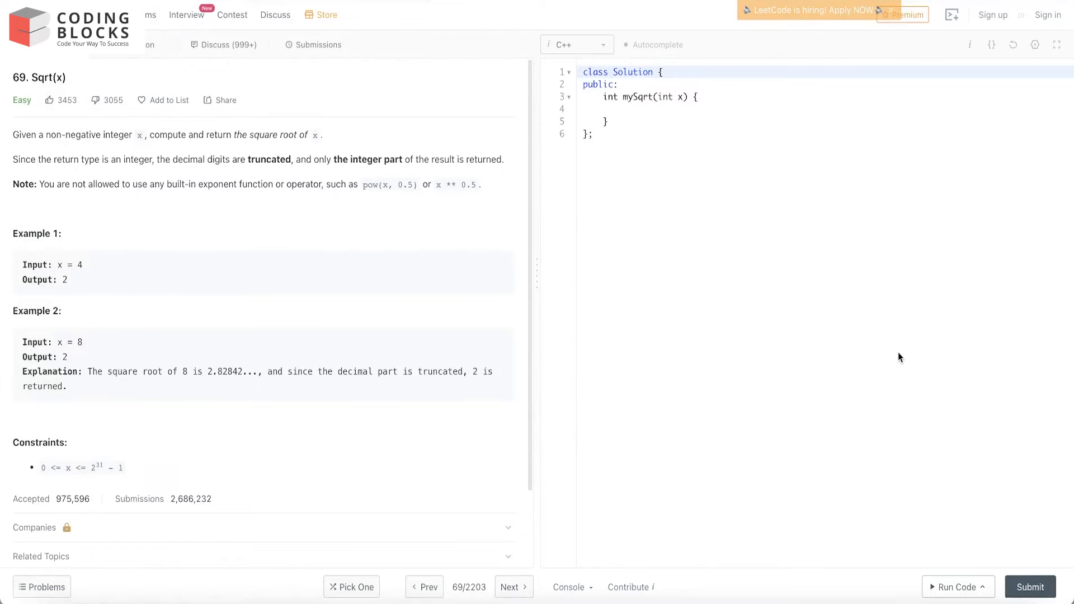
mouse_move(46, 146)
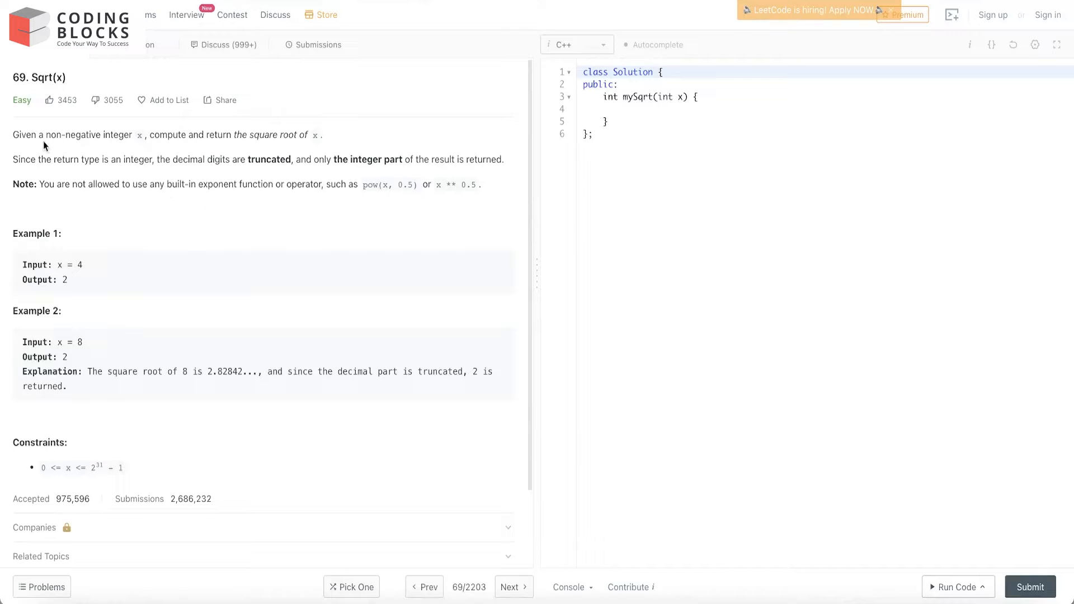
mouse_move(192, 138)
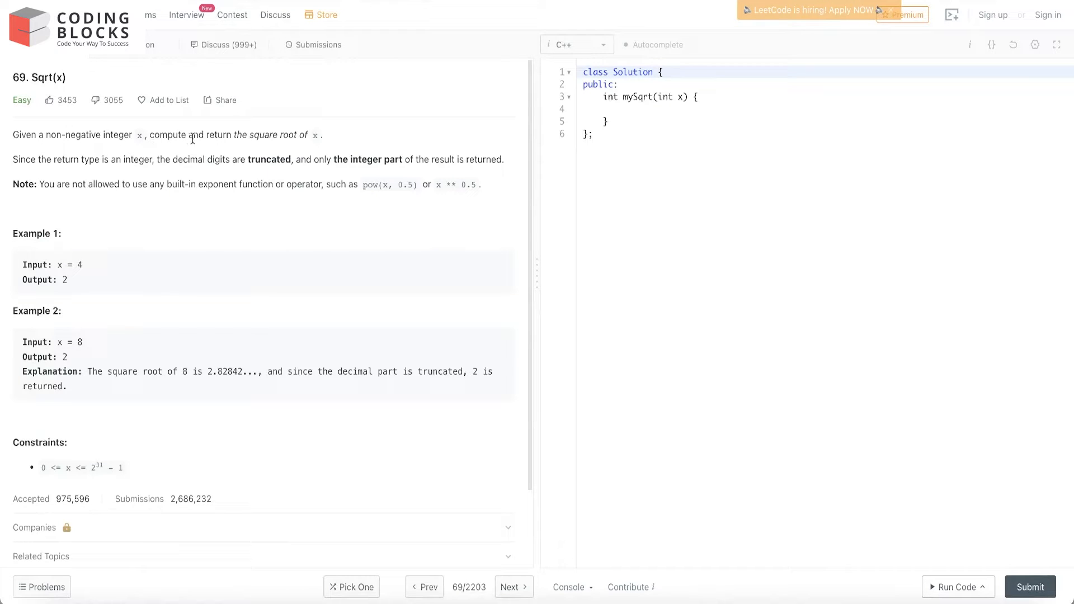
mouse_move(327, 153)
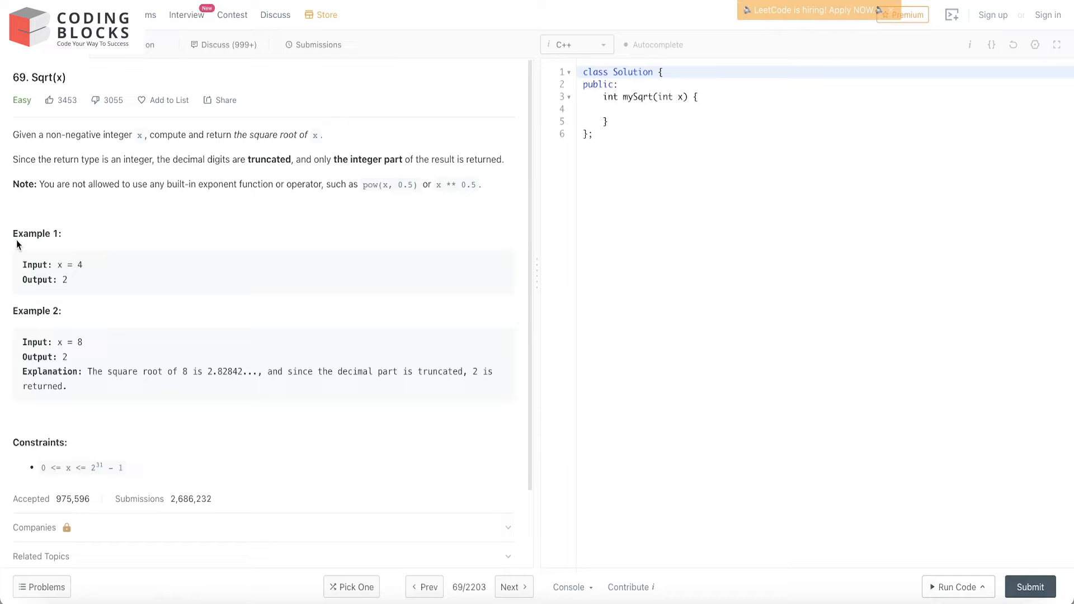
mouse_move(106, 213)
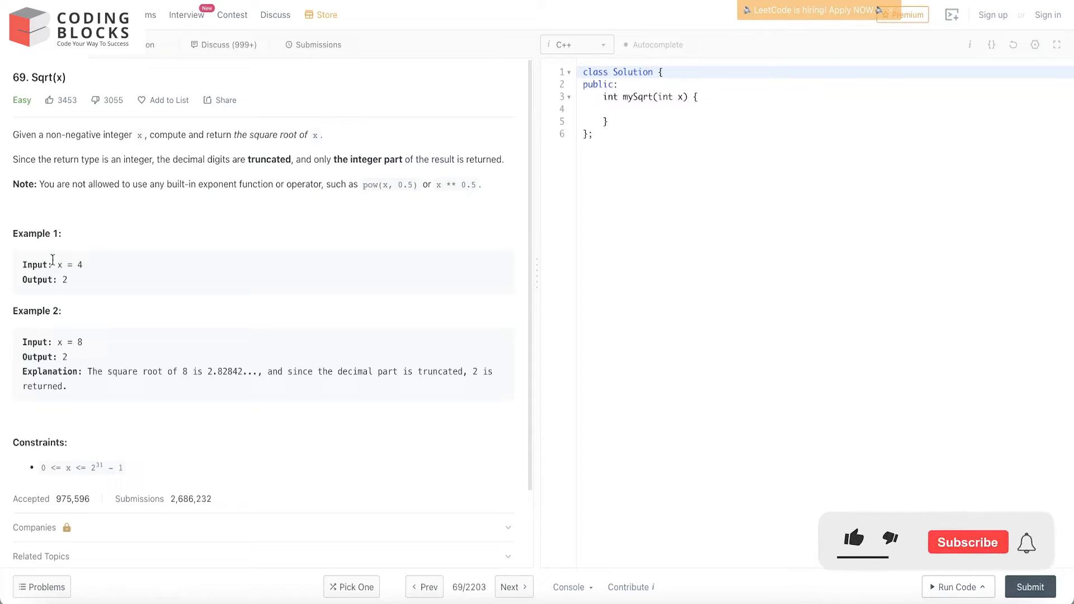
left_click(853, 541)
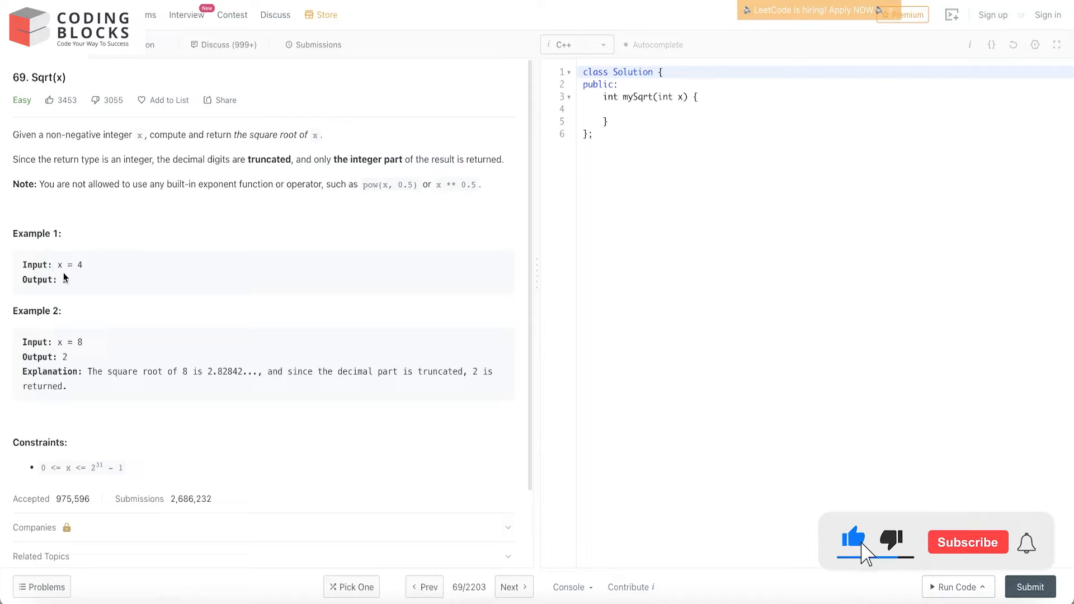
left_click(967, 542)
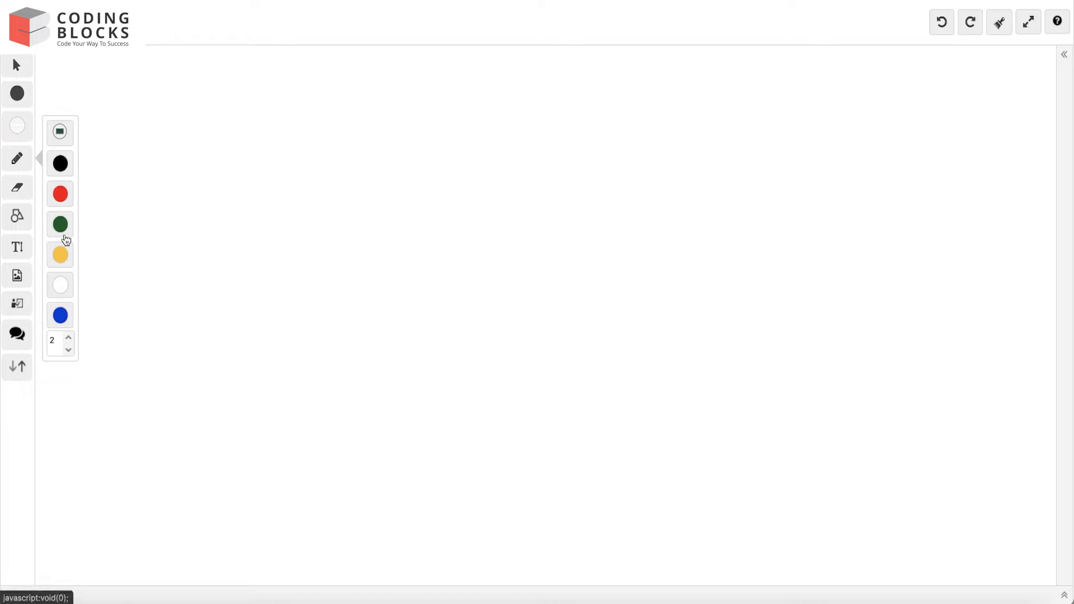
left_click(68, 337)
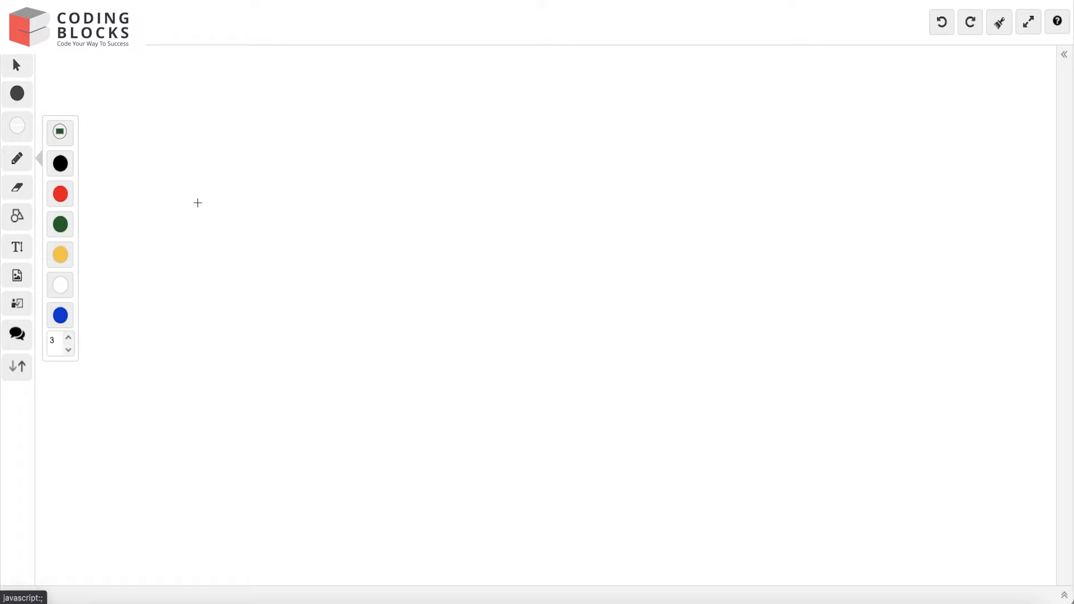
mouse_move(204, 127)
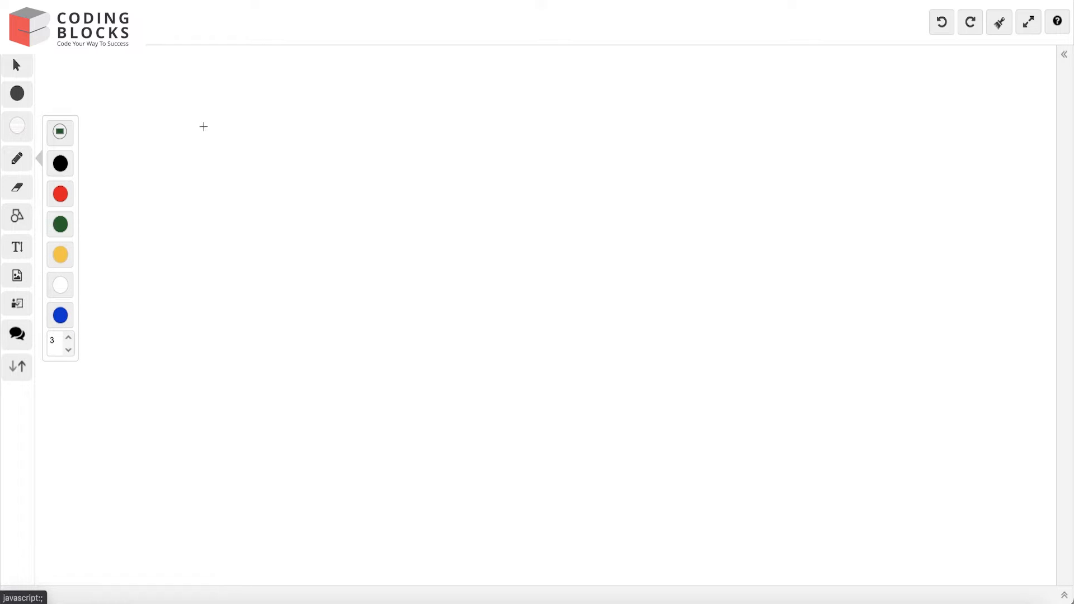
left_click_drag(181, 130, 253, 123)
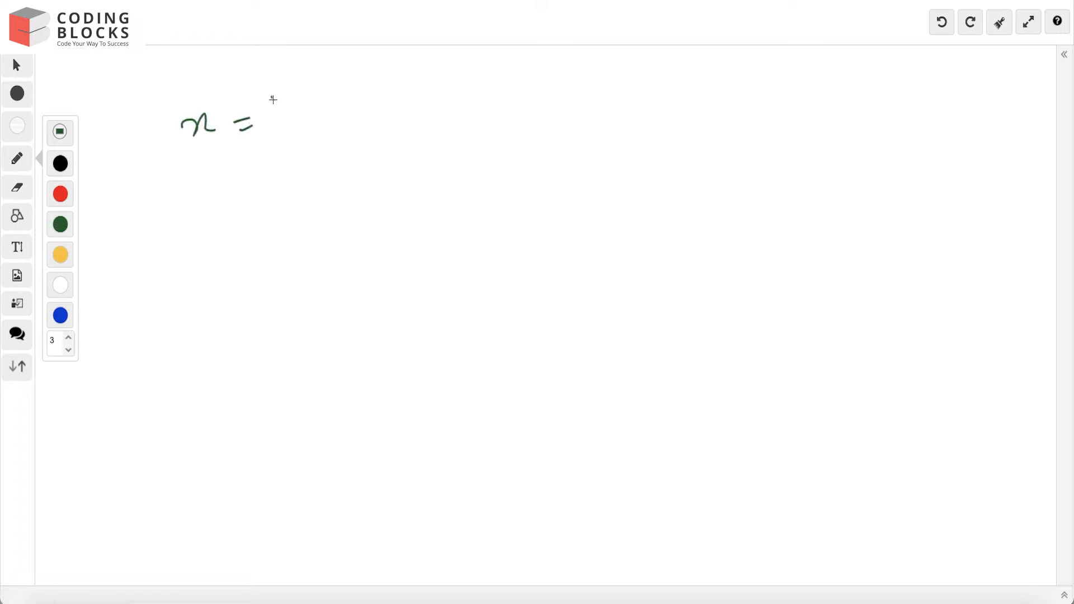
left_click_drag(270, 100, 281, 131)
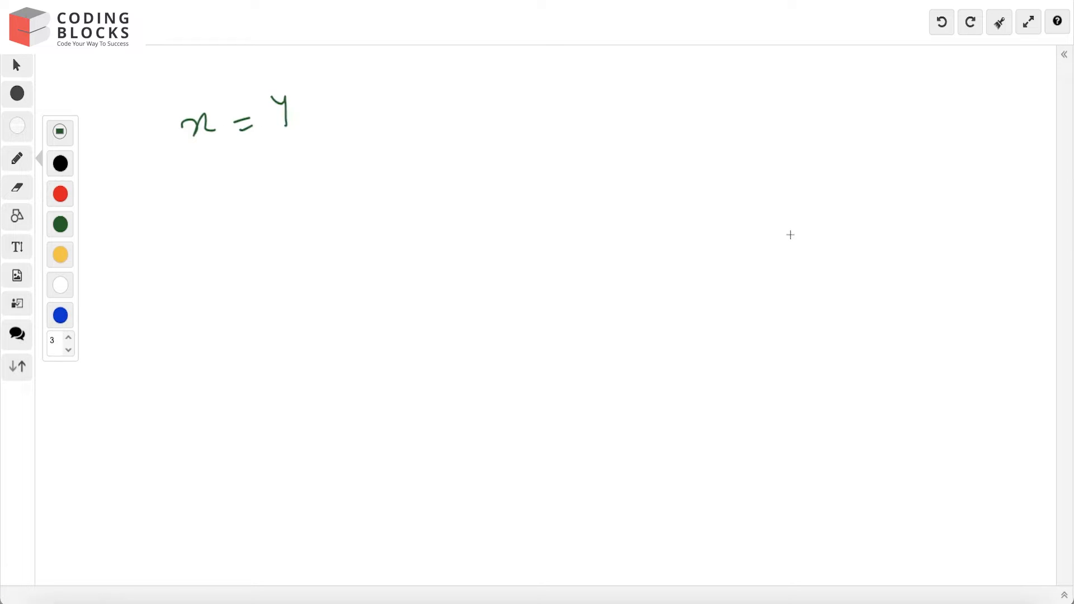
mouse_move(833, 95)
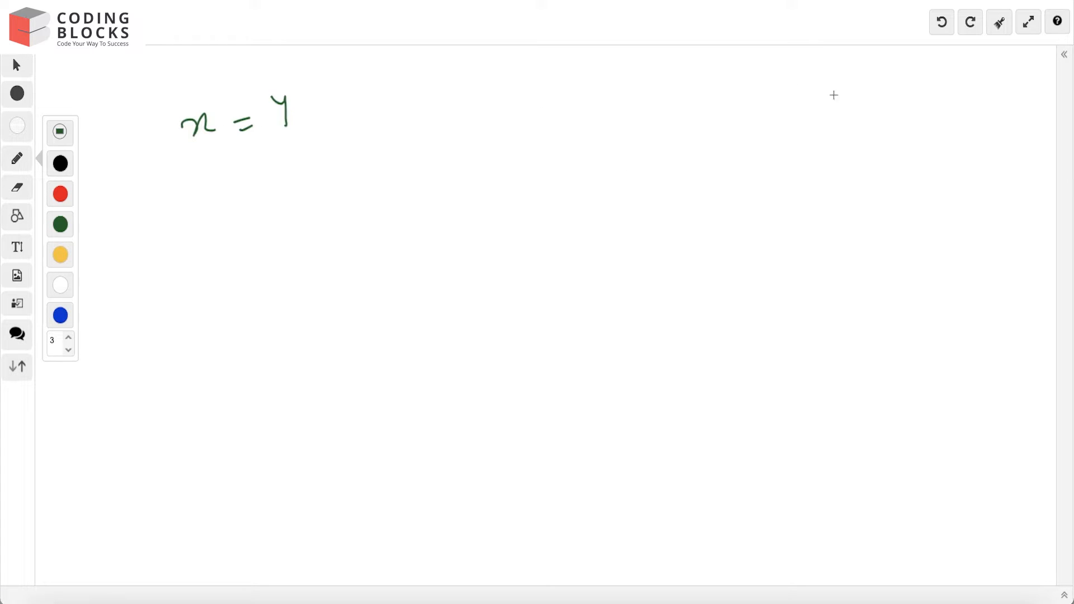
mouse_move(394, 114)
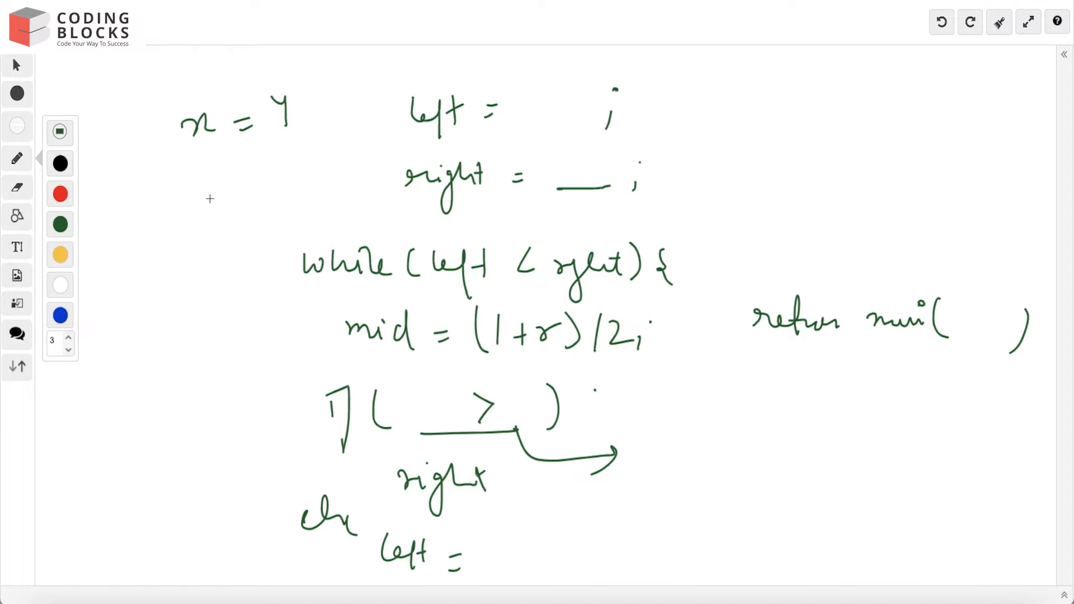
mouse_move(121, 194)
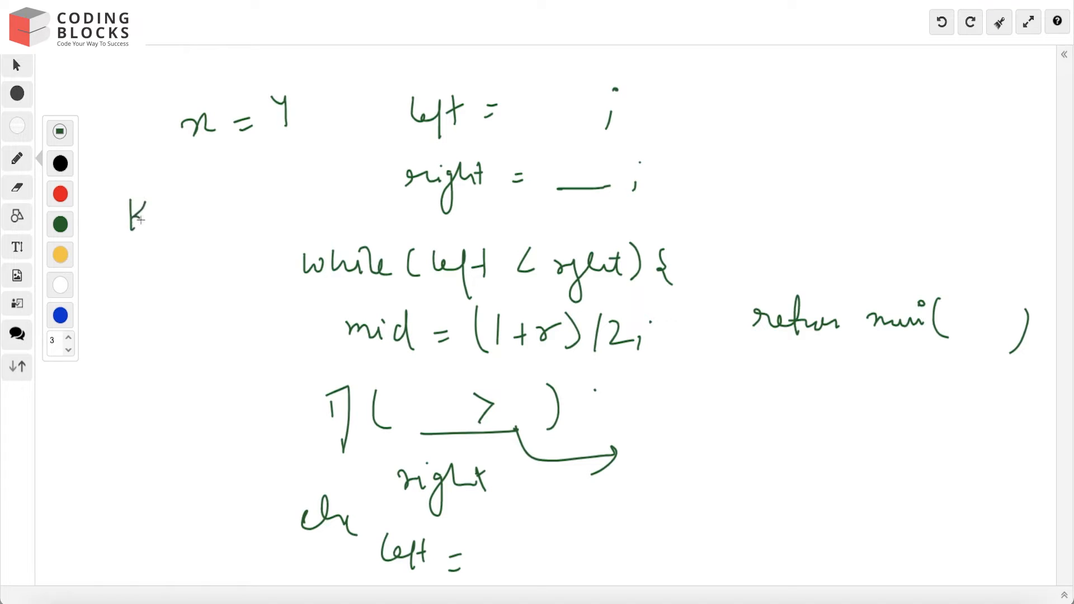
- Begin writing the K² > x note at the left of the board
left_click_drag(143, 212, 244, 205)
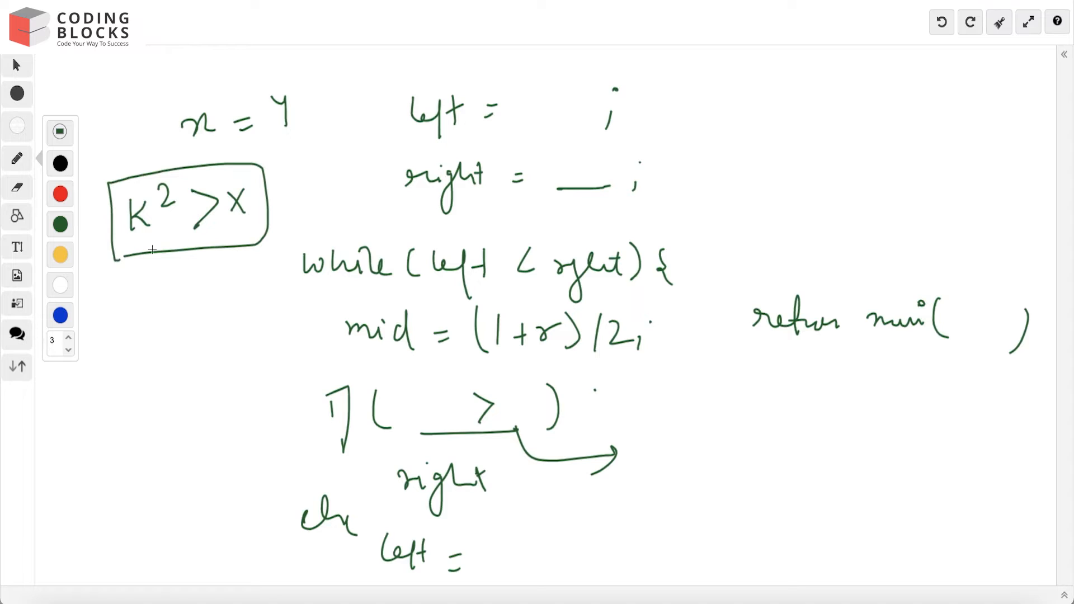
mouse_move(233, 235)
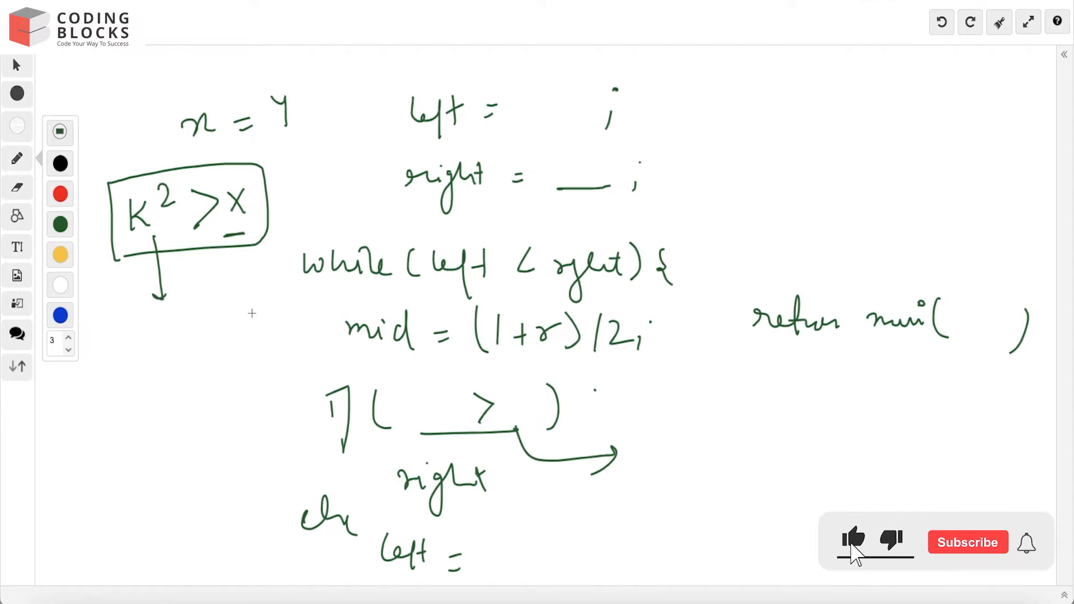
left_click(967, 542)
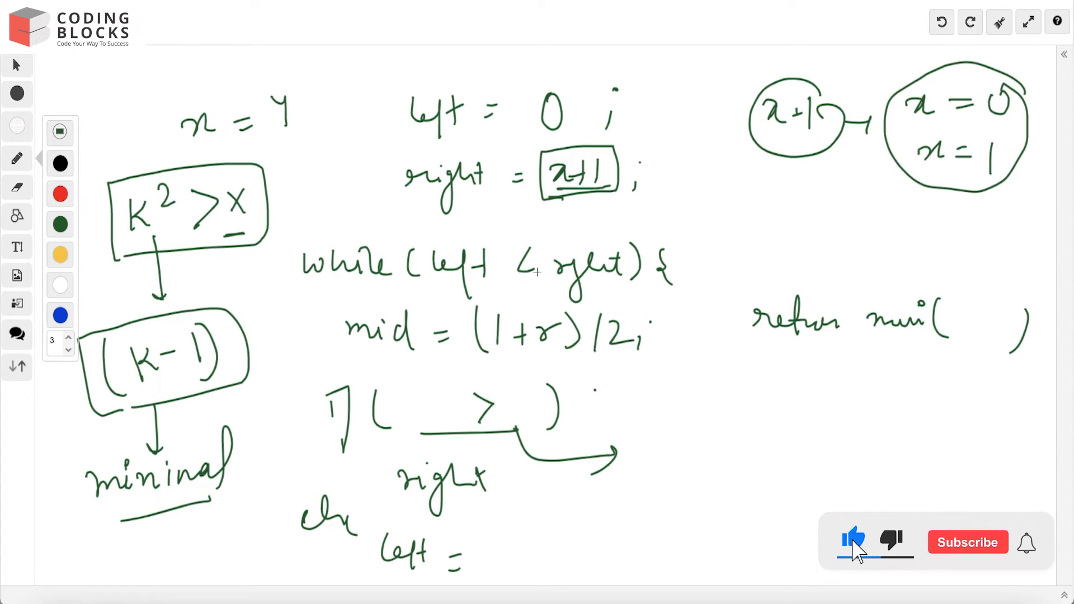
- Click the bottom-right taskbar item while annotating the outline with K−1, left = 0, right = x+1
left_click(966, 542)
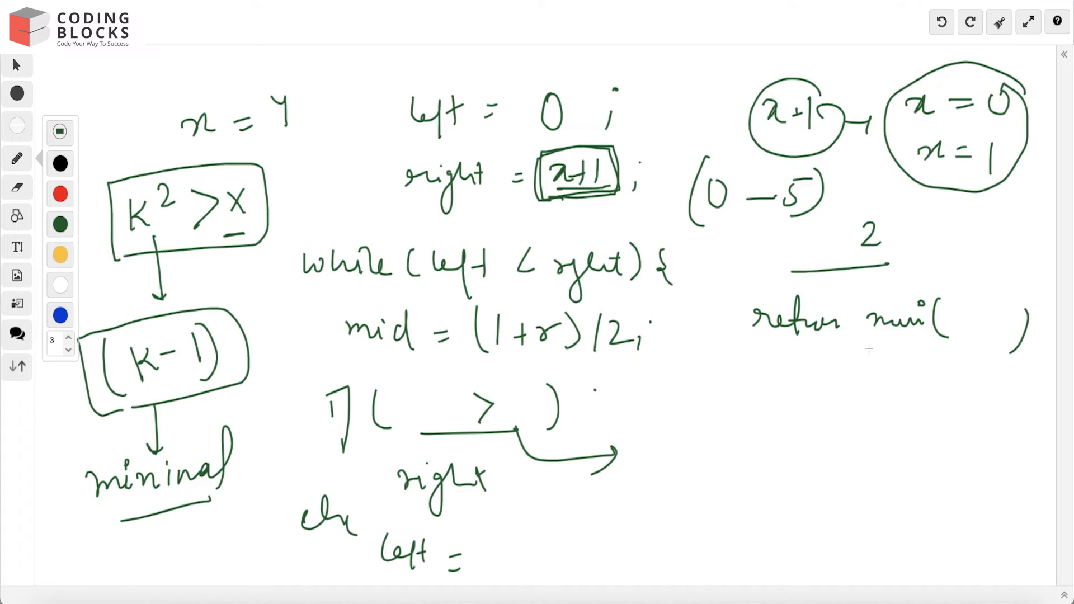
mouse_move(356, 31)
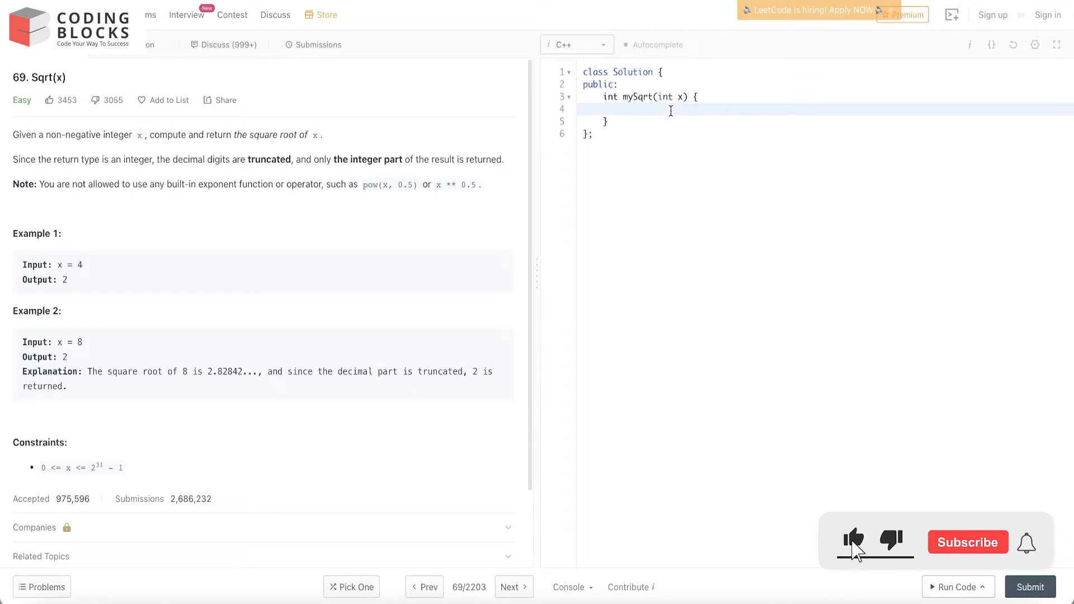
- Declare the search bounds l=0 and r=x+1 in the C++ solution
left_click(967, 542)
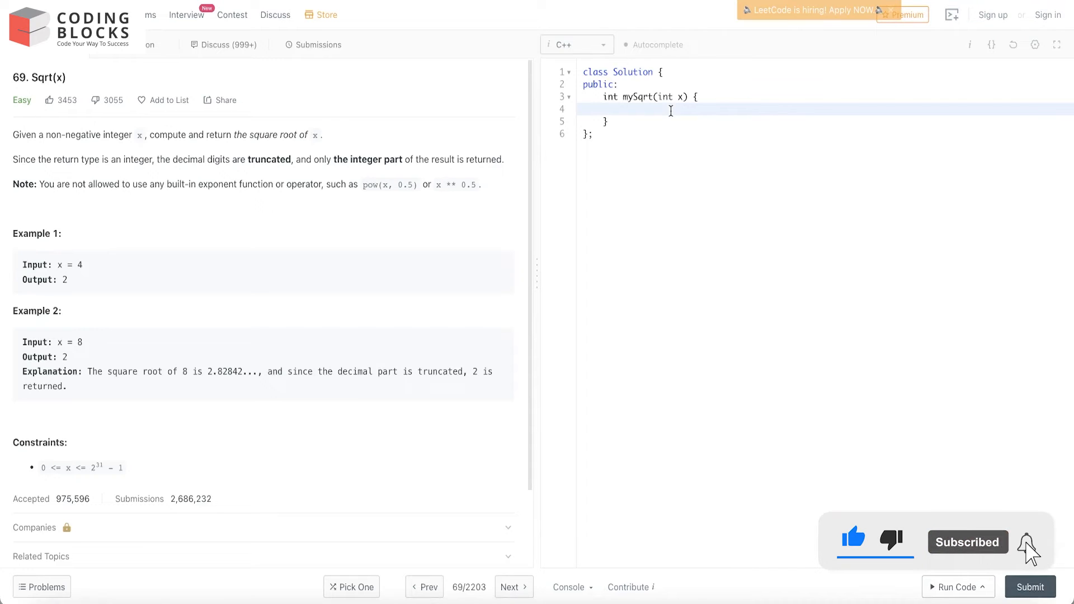
type("int l=0")
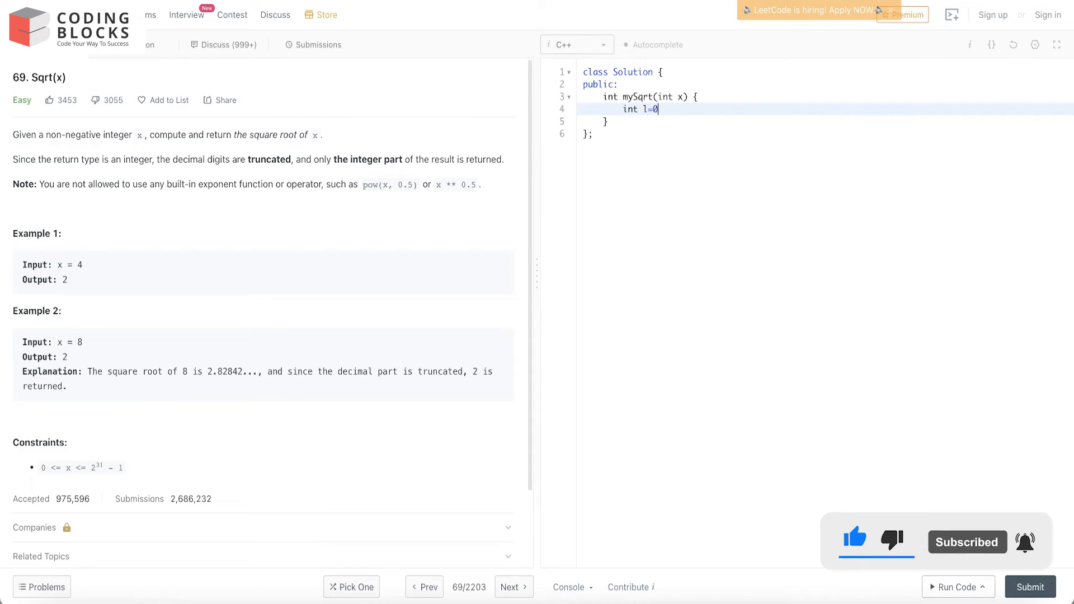
type(";")
type("int r")
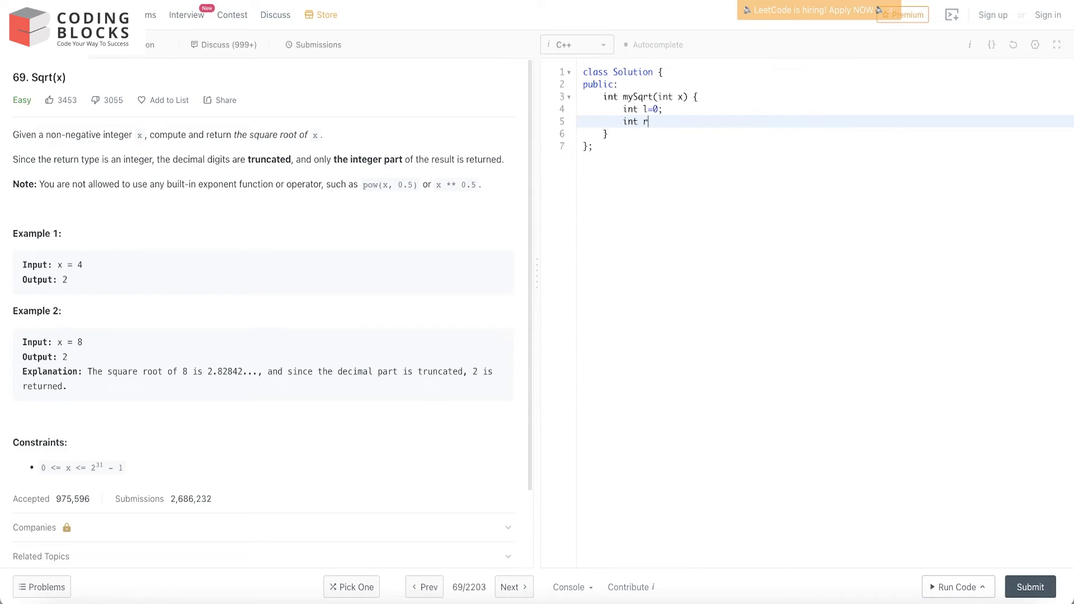
type("=x+1;")
type("whi")
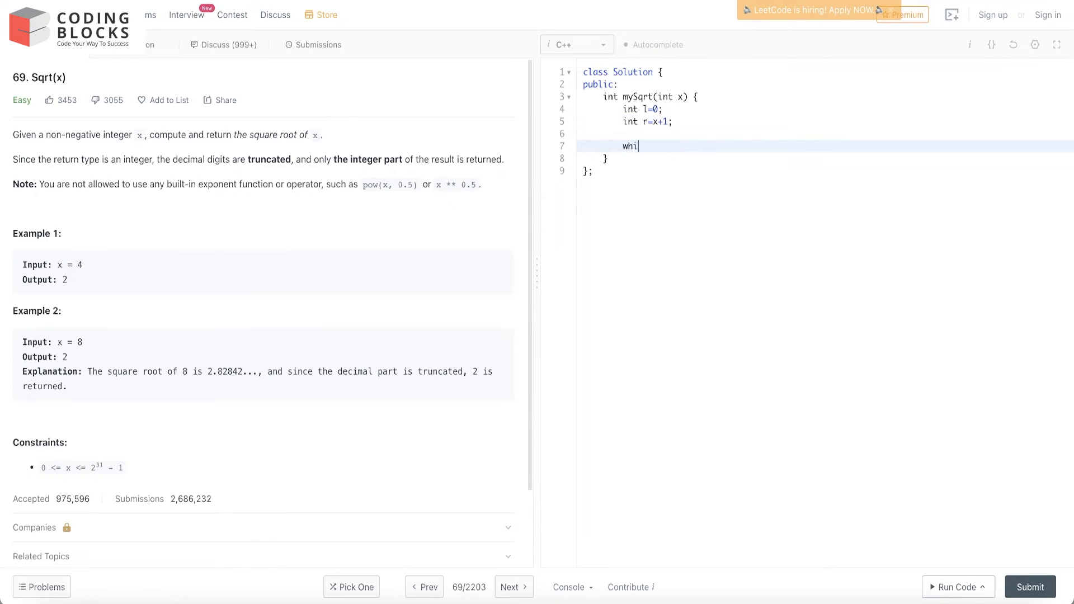
- Open a while(l<r) loop body
type("le()")
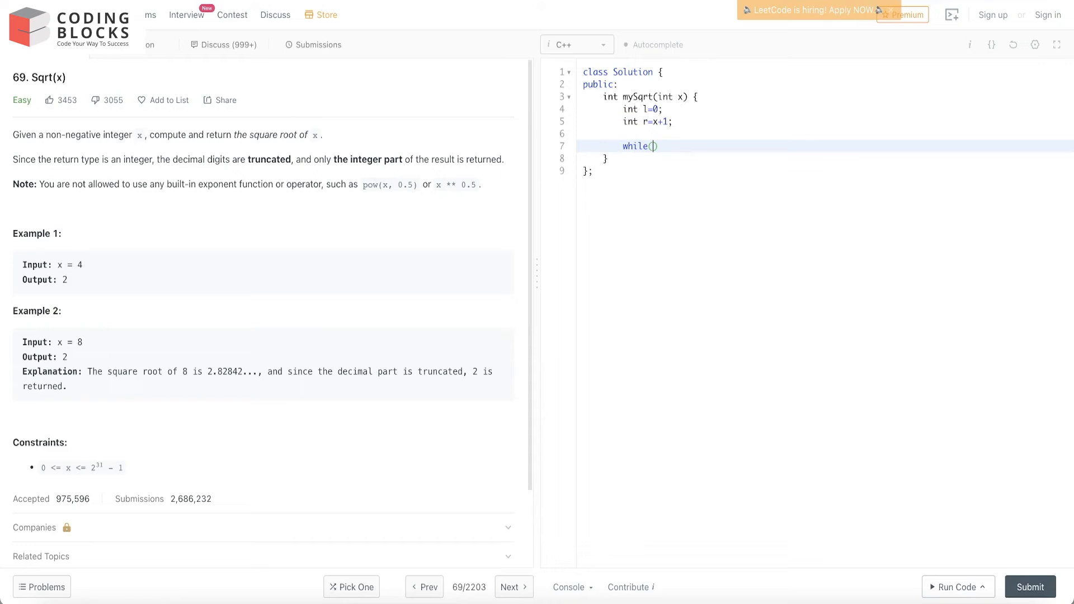
type("l<r")
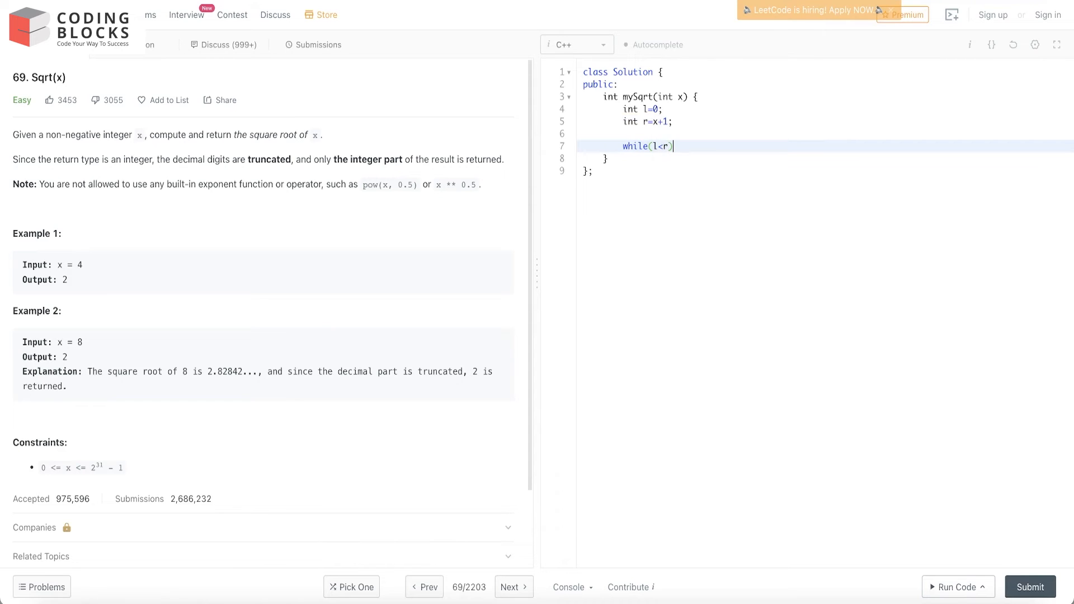
type("{")
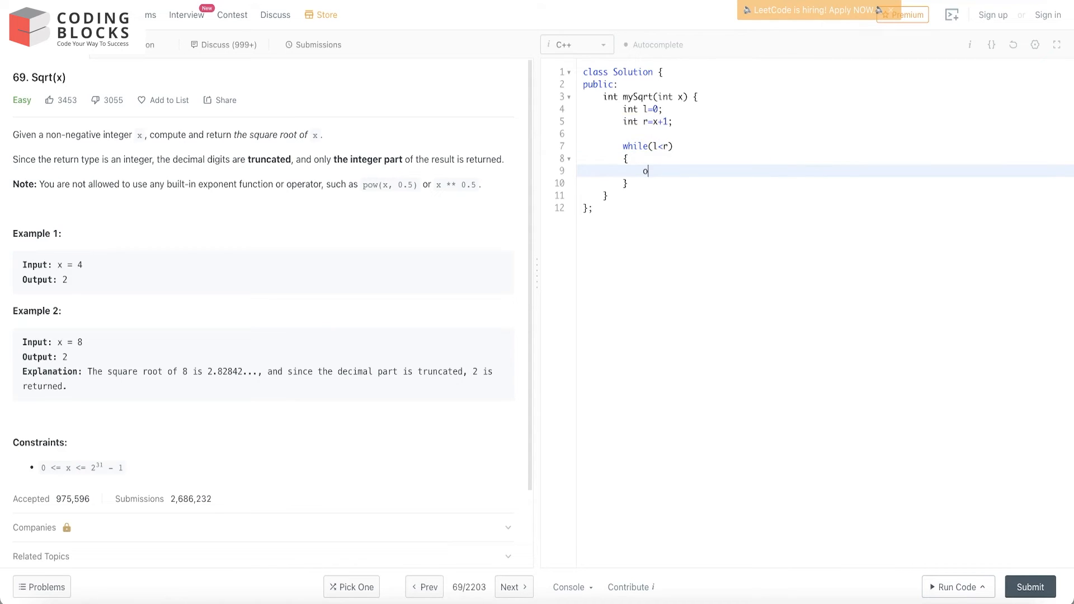
key("Backspace")
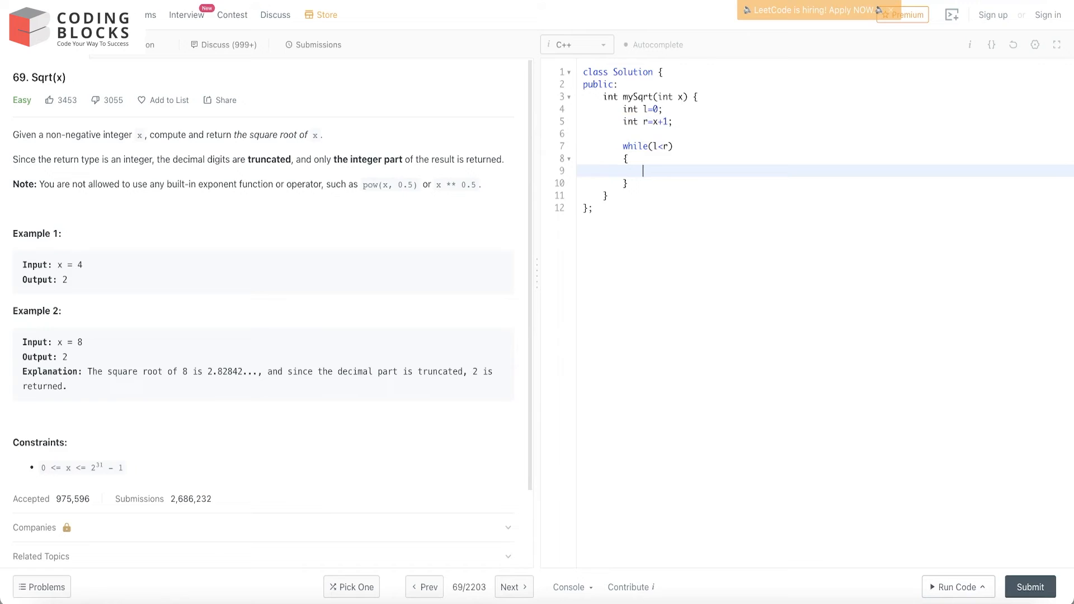
- Compute int mid=(l+(r-l)/2) inside the loop and start a new line
type("int mid")
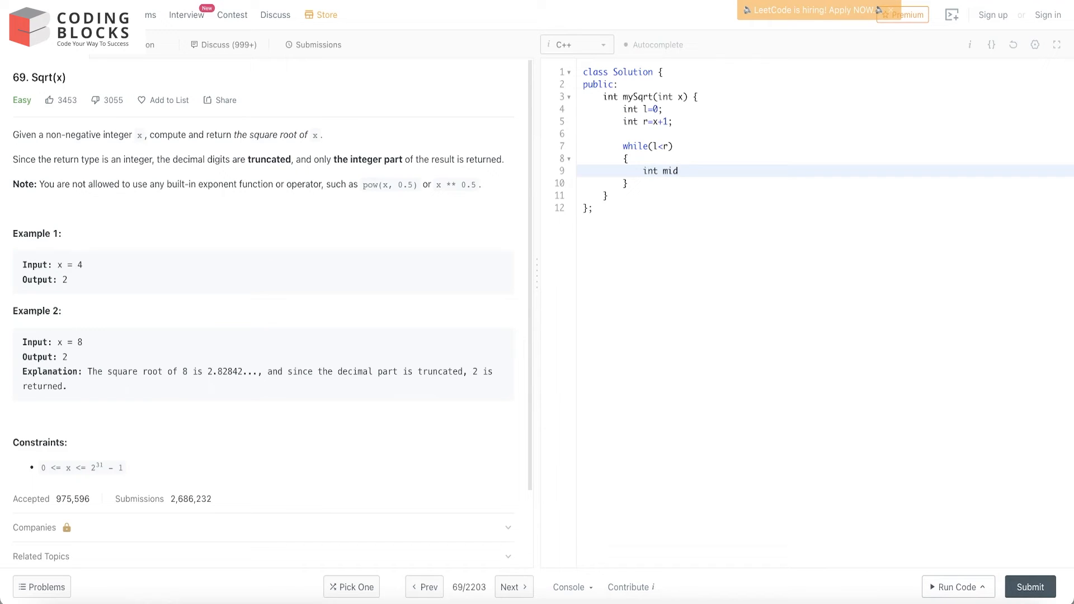
type("=l")
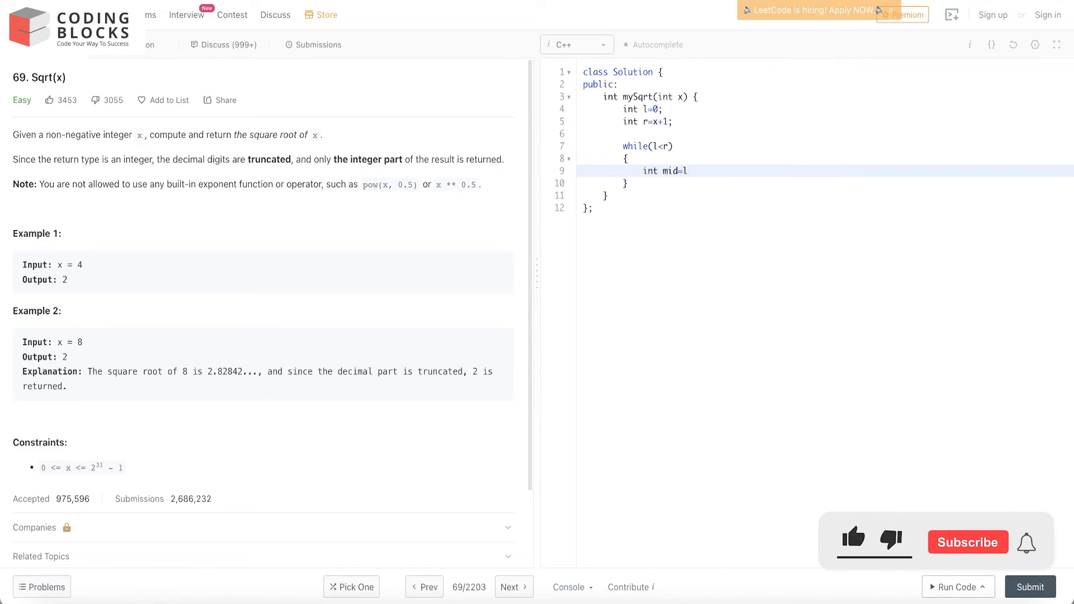
type("(l+(r")
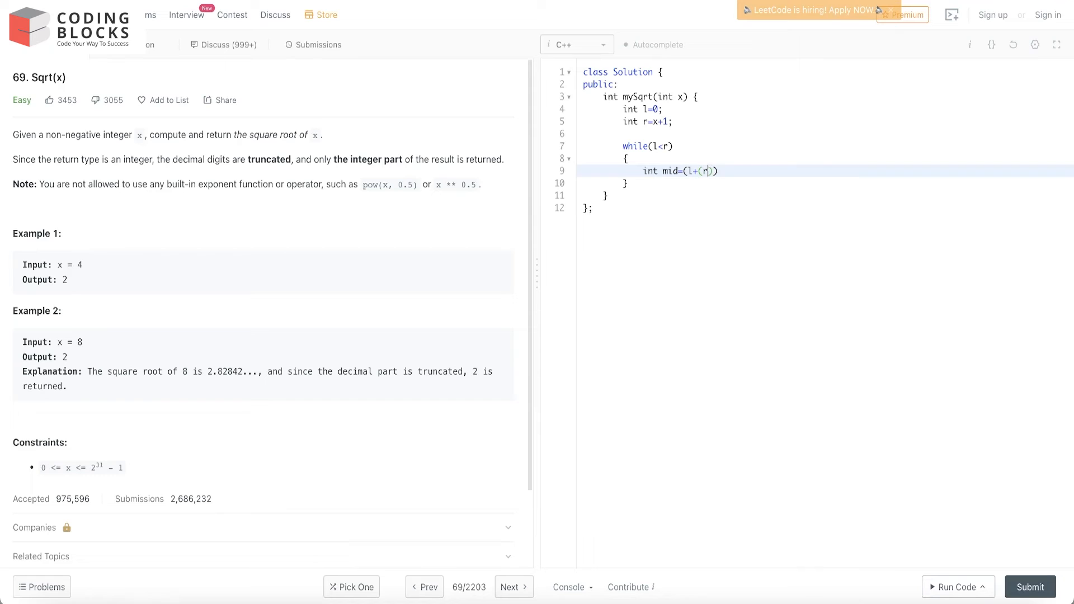
type("-l")
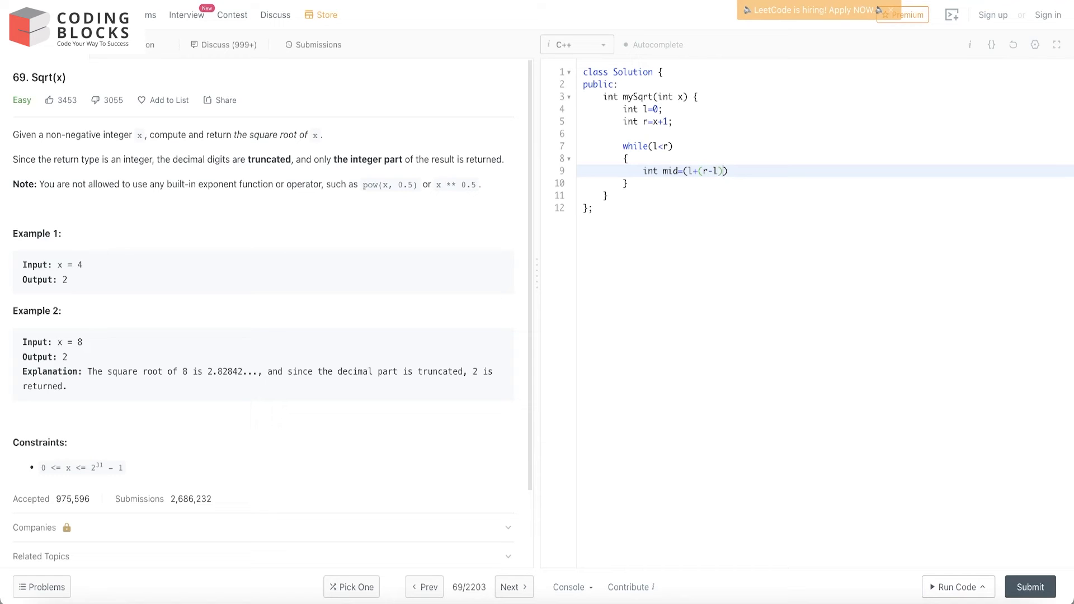
type("/2")
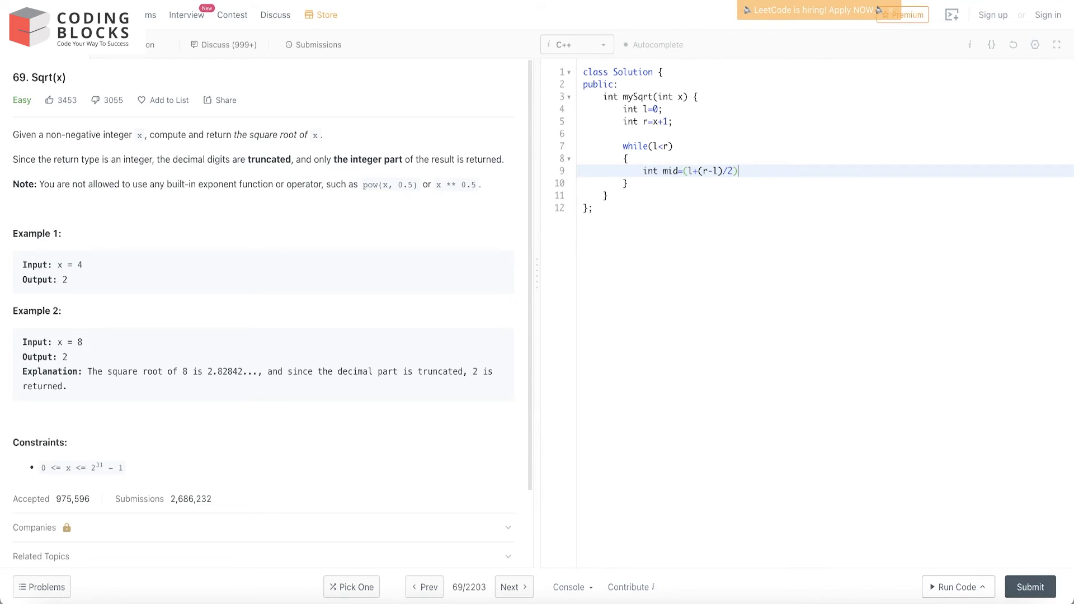
key("Enter")
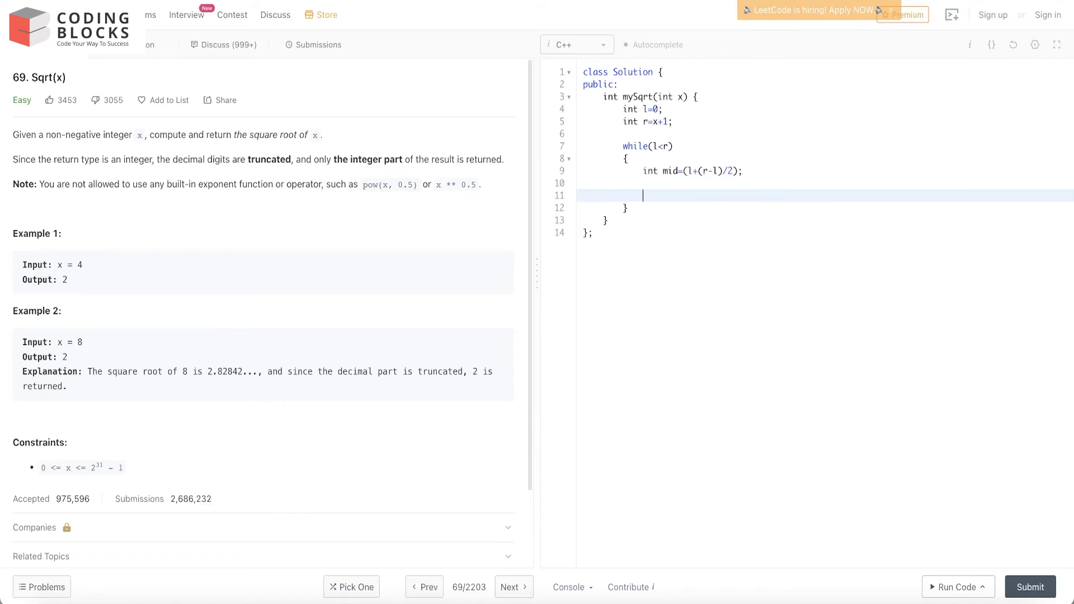
- Add if(m*m>x) r=m; inside the loop
type("if9")
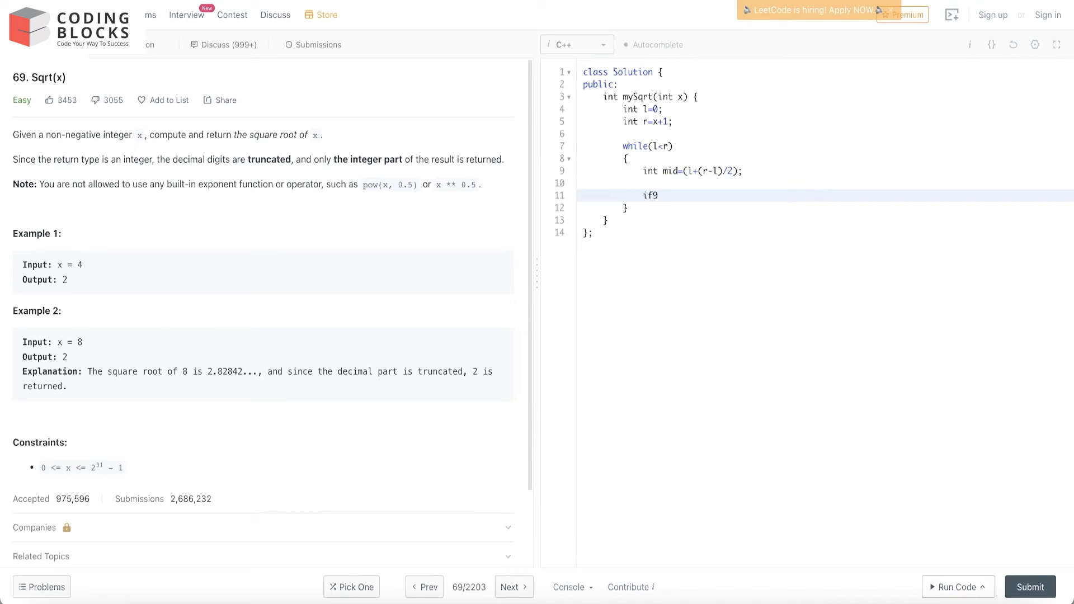
type("(m")
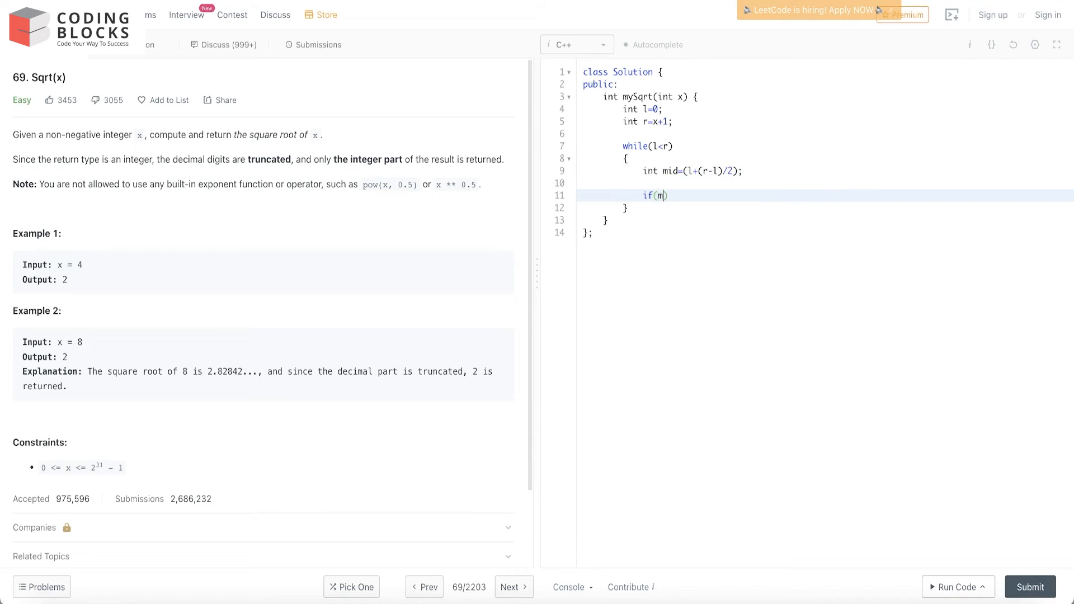
type("*m>")
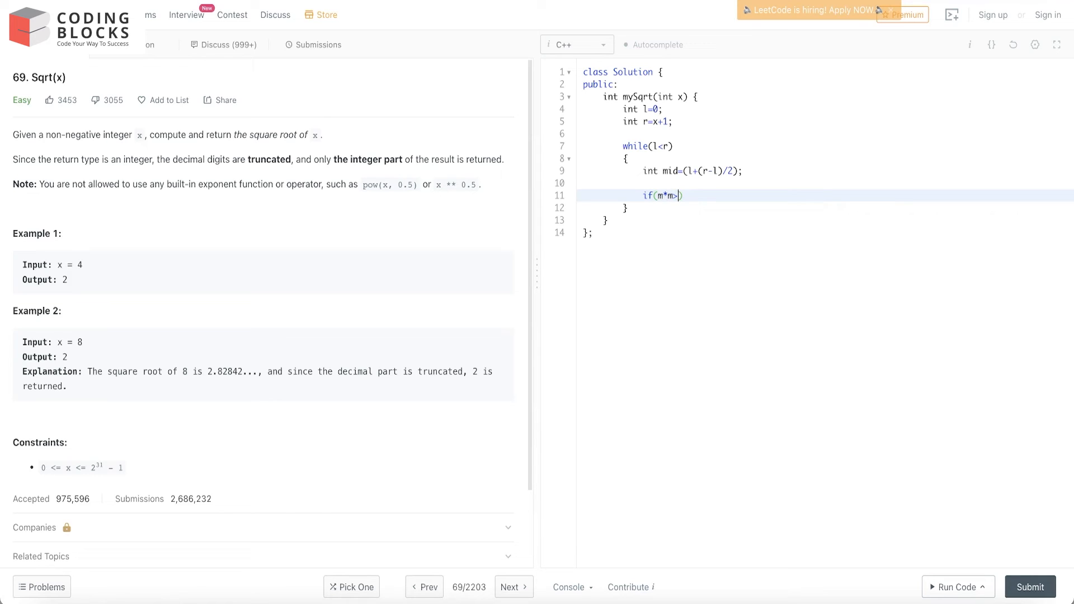
type("x)")
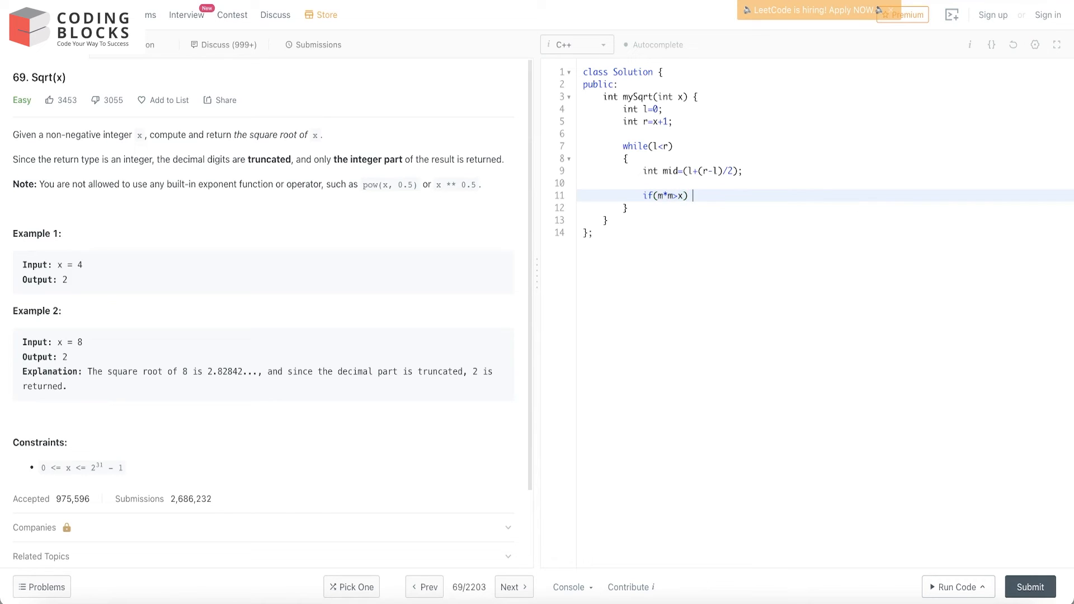
type("r")
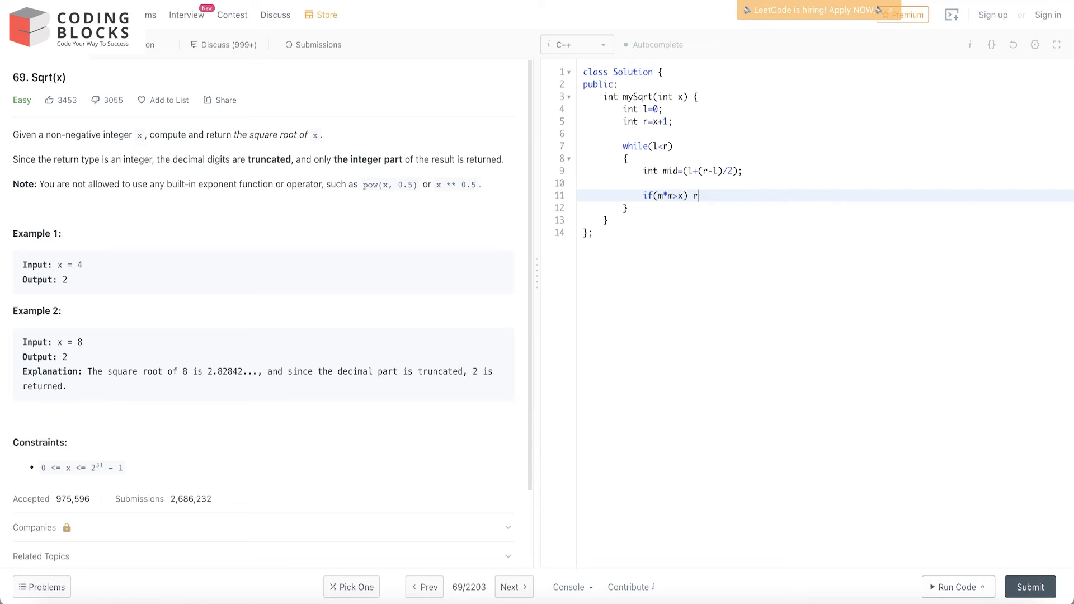
type("= m")
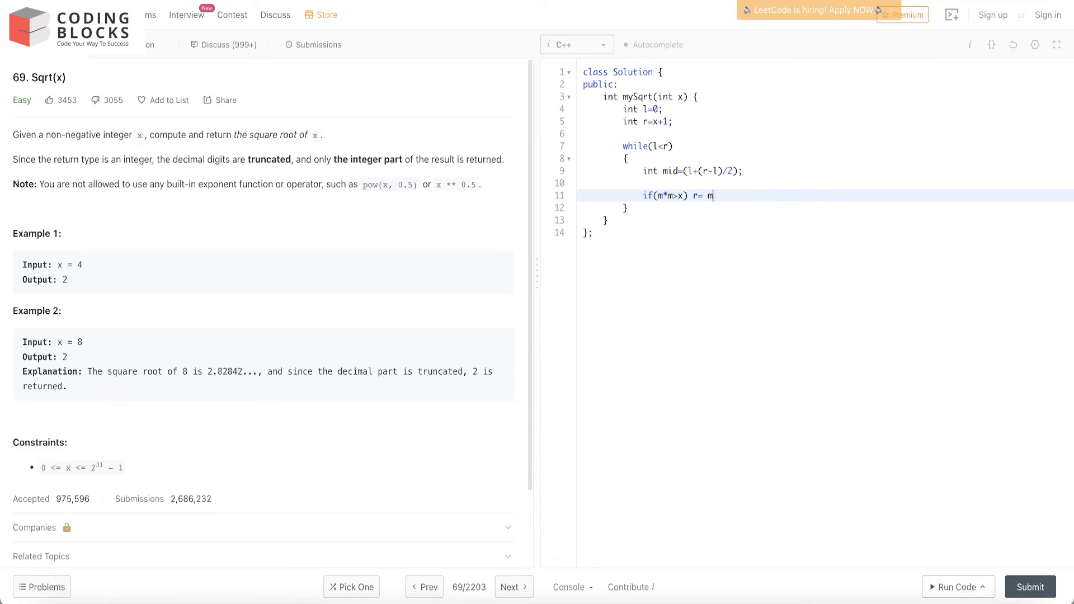
key("Enter")
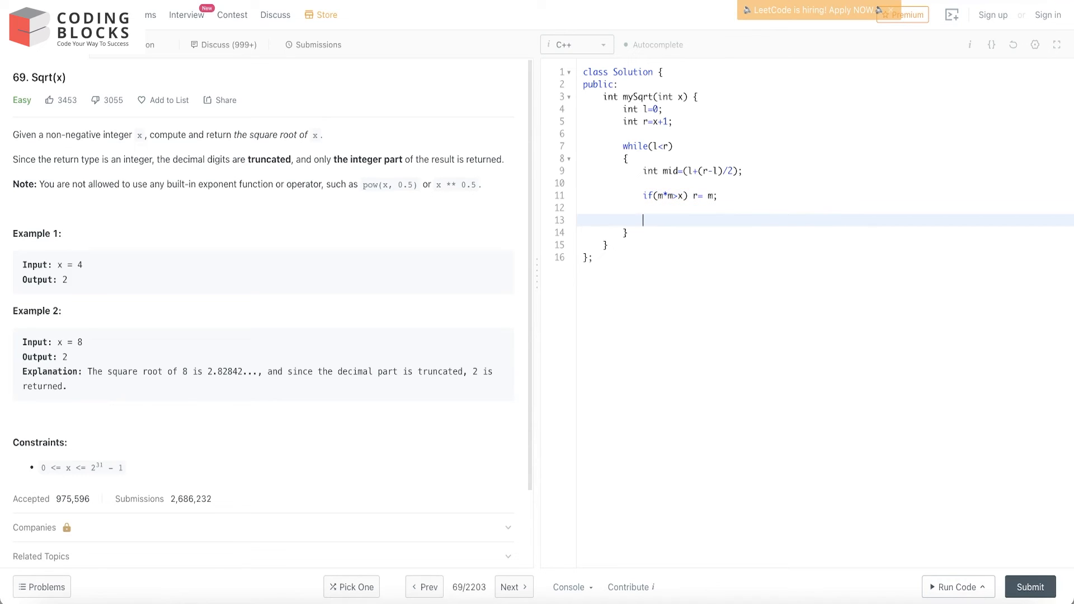
- Add the else branch setting l=m+1
type("if")
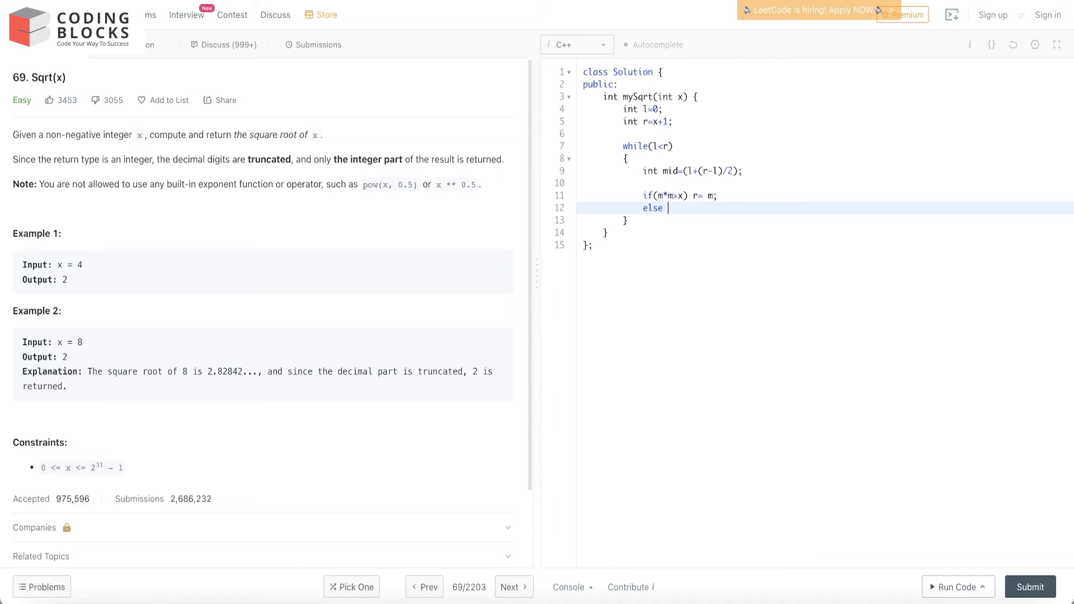
type("l=m")
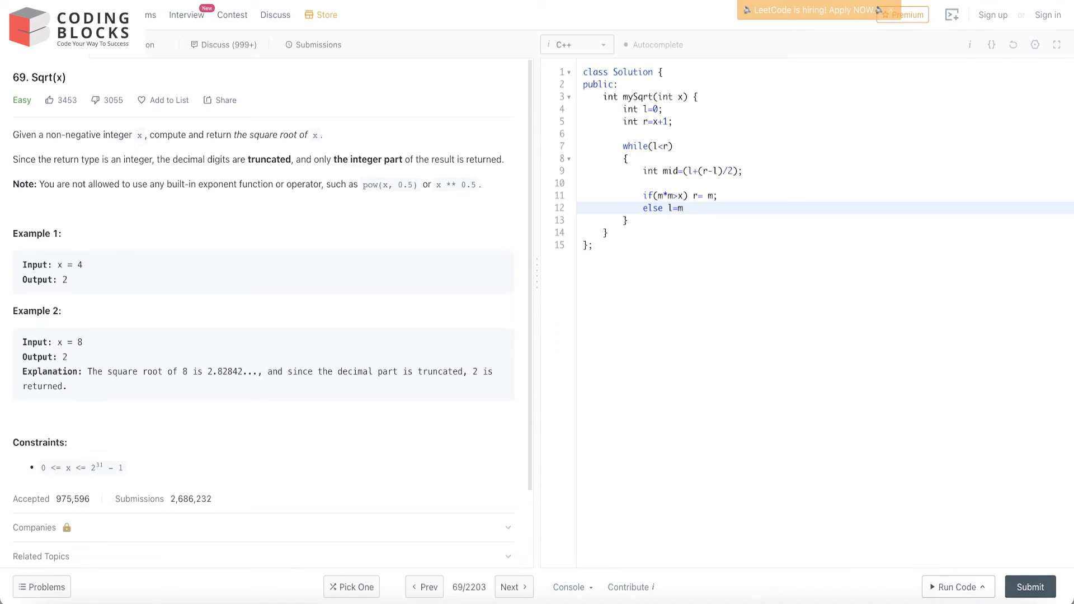
type("+1;")
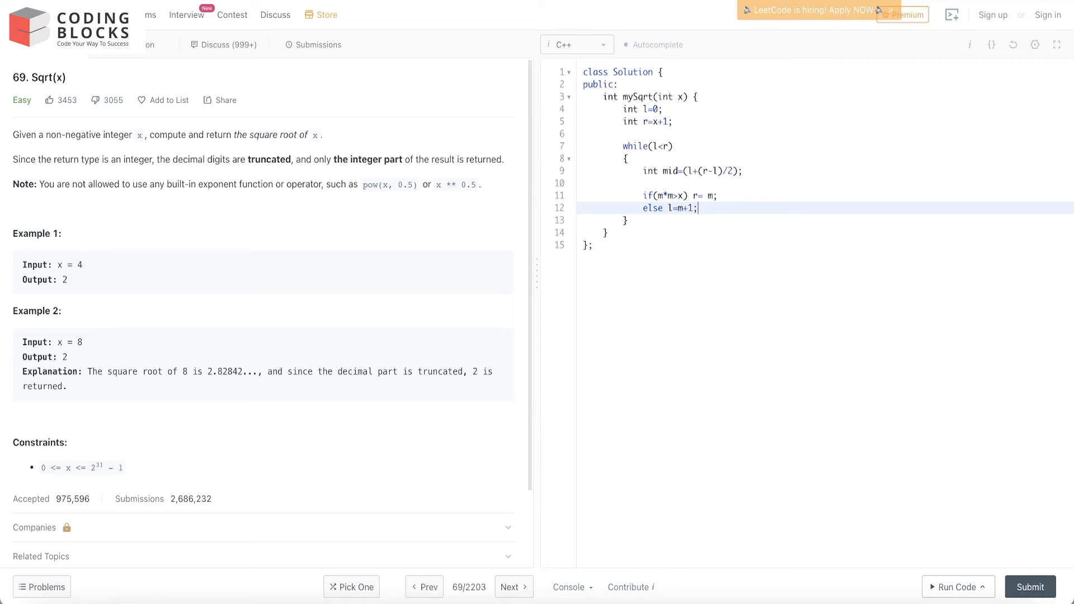
left_click(625, 220)
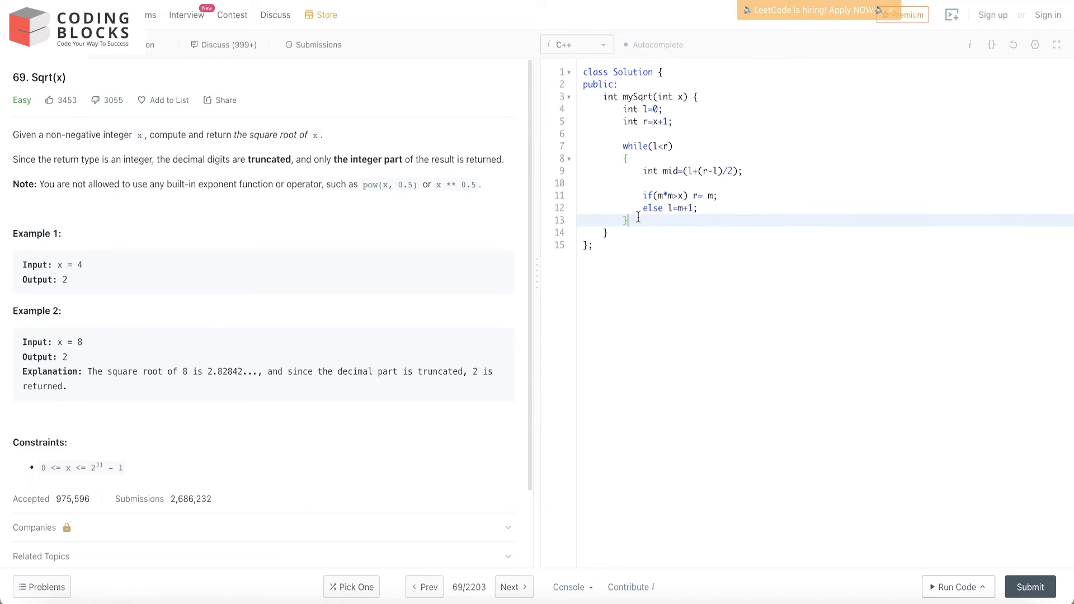
- Type return l-1; after the loop's closing brace
type("return")
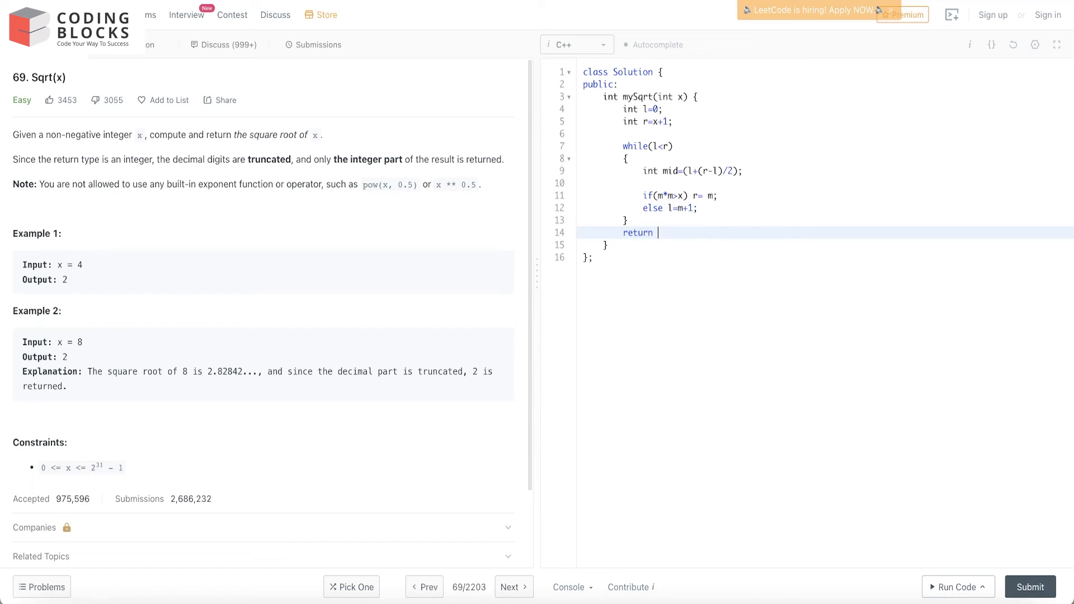
type("l-1;")
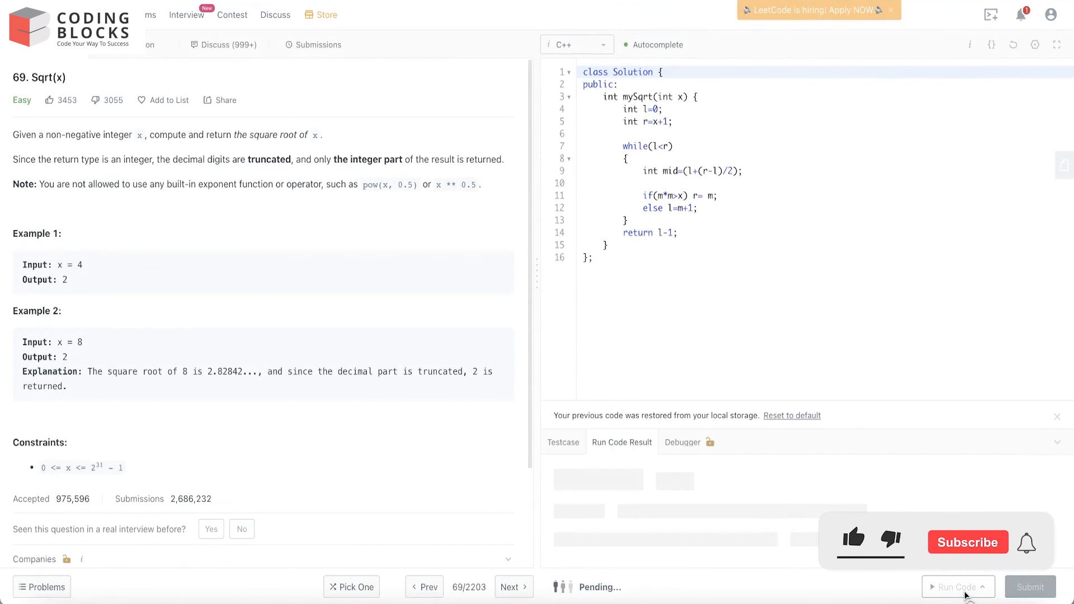
- Run the solution and view the compile error for undeclared 'm' on line 11
left_click(958, 587)
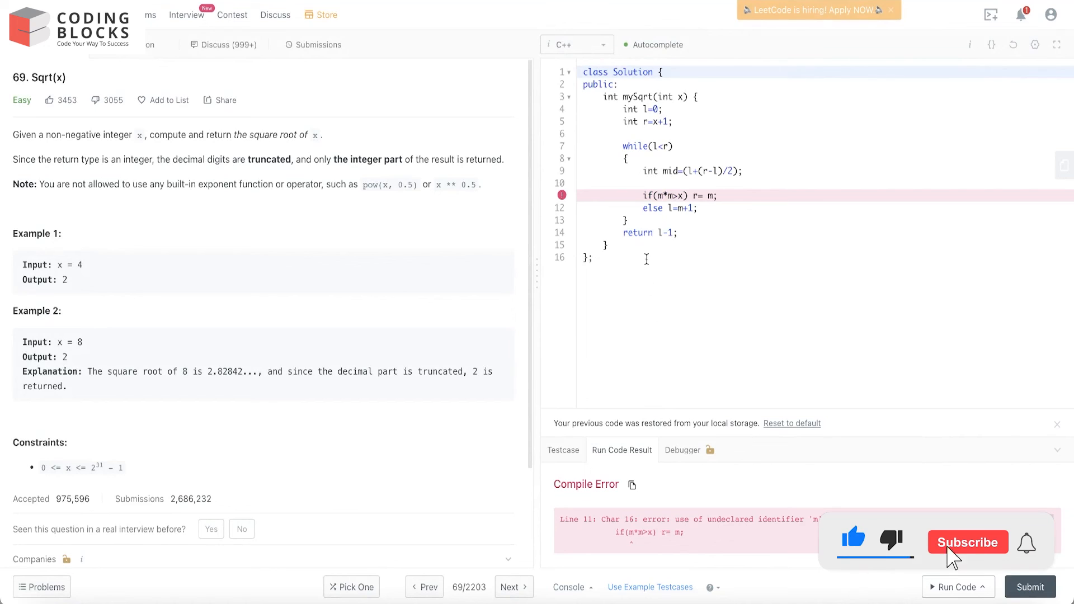
left_click(967, 542)
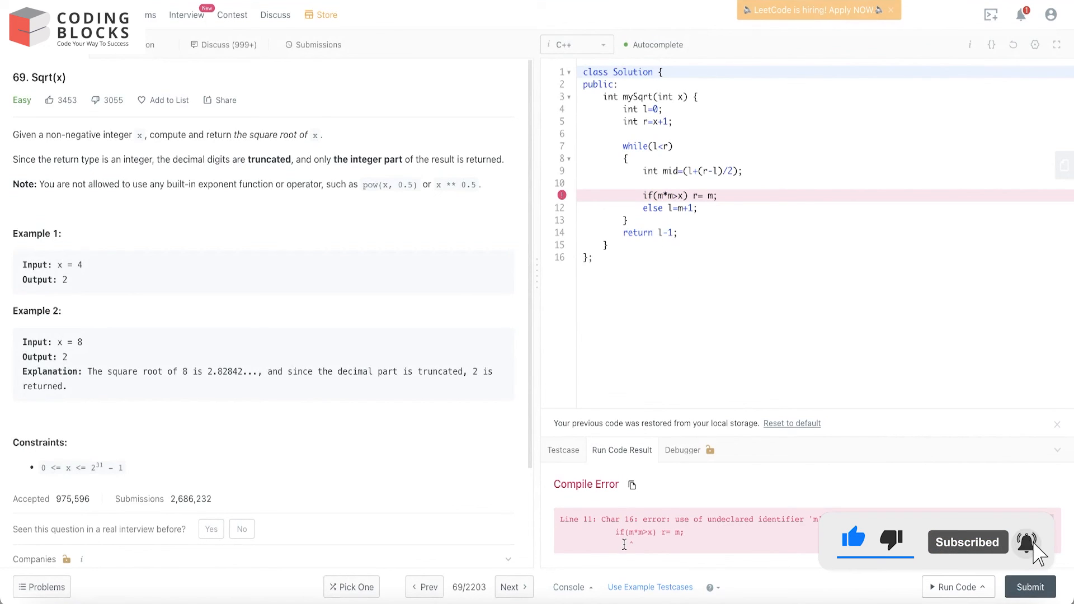